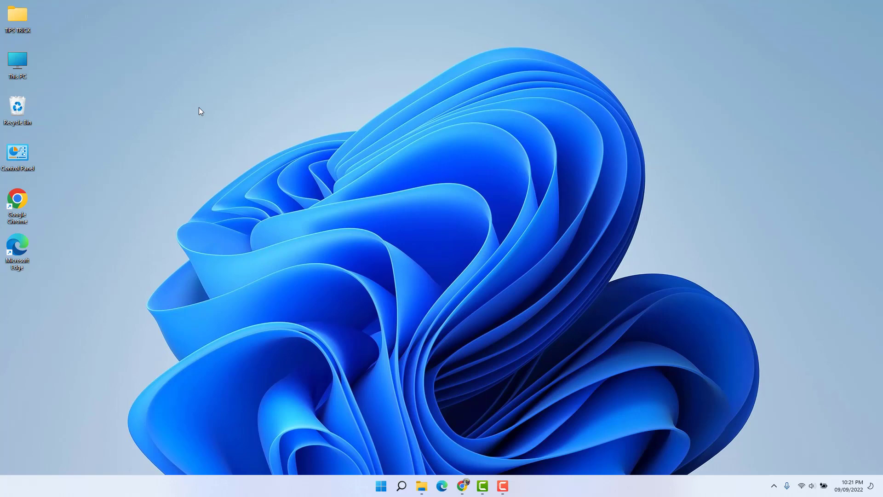
mouse_move(511, 228)
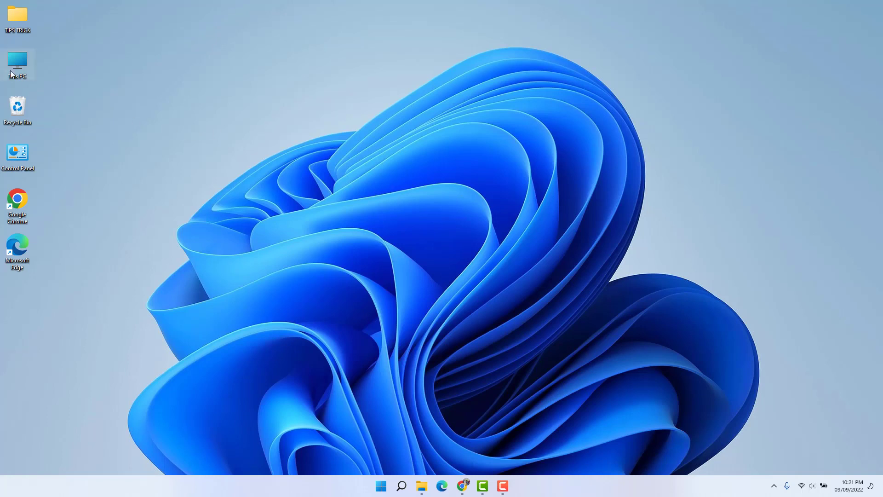
- Browse This PC to DATA (D:), preview IMG_E5734 in Paint, then close Paint and File Explorer
double_click(17, 60)
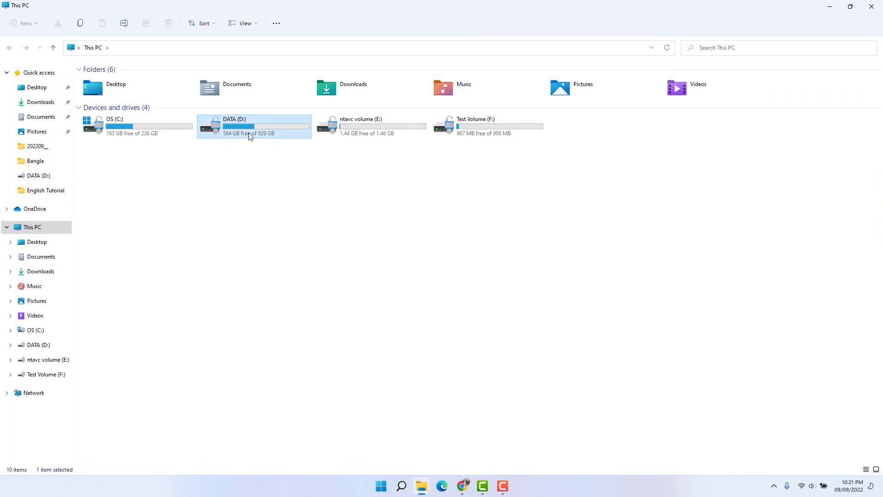
double_click(251, 127)
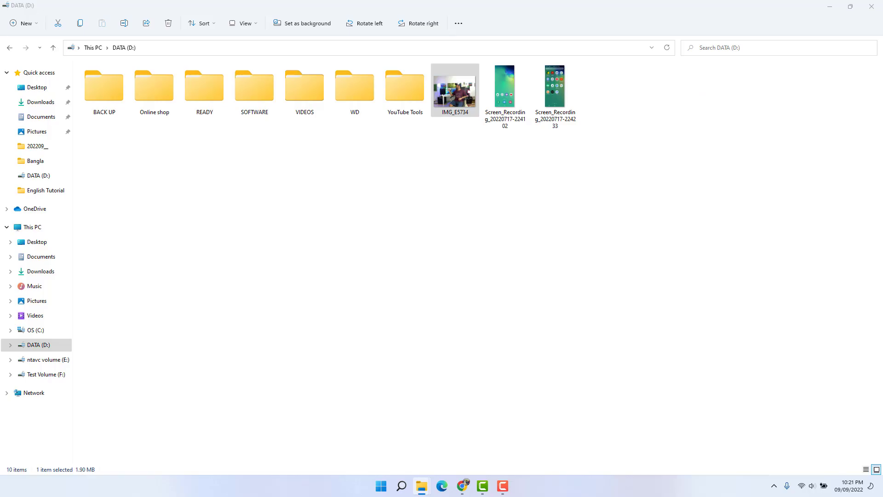
double_click(455, 87)
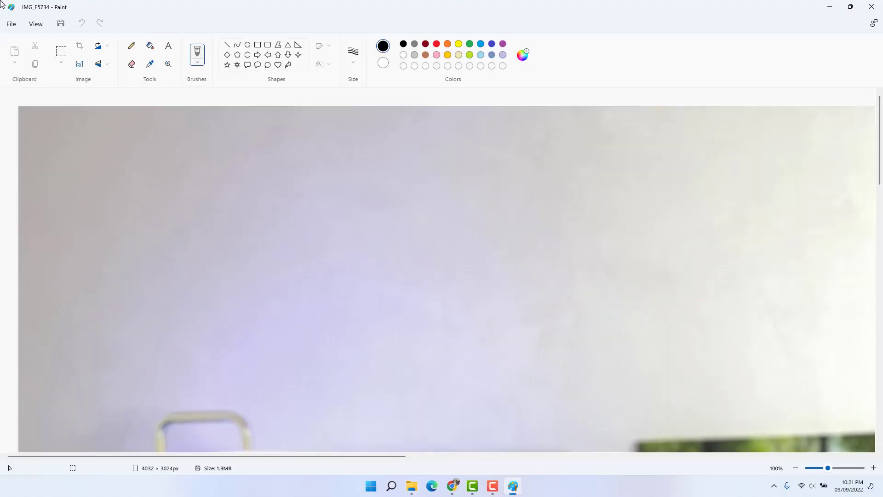
mouse_move(698, 167)
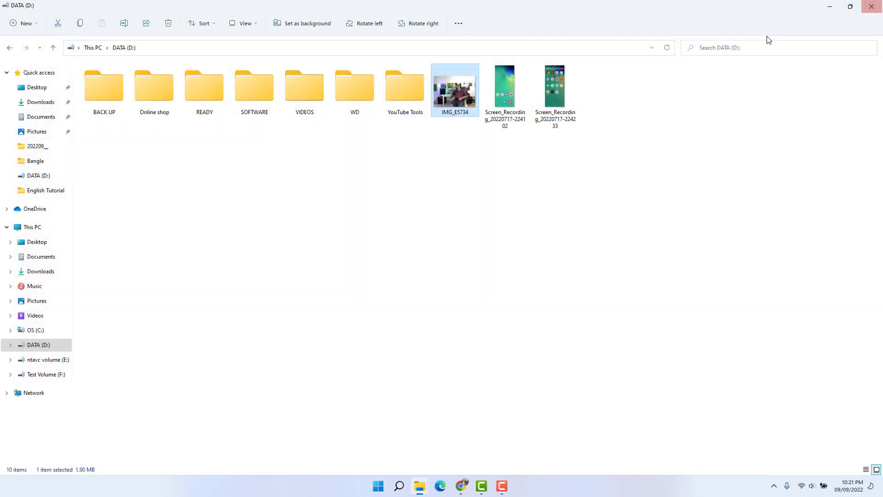
click(514, 238)
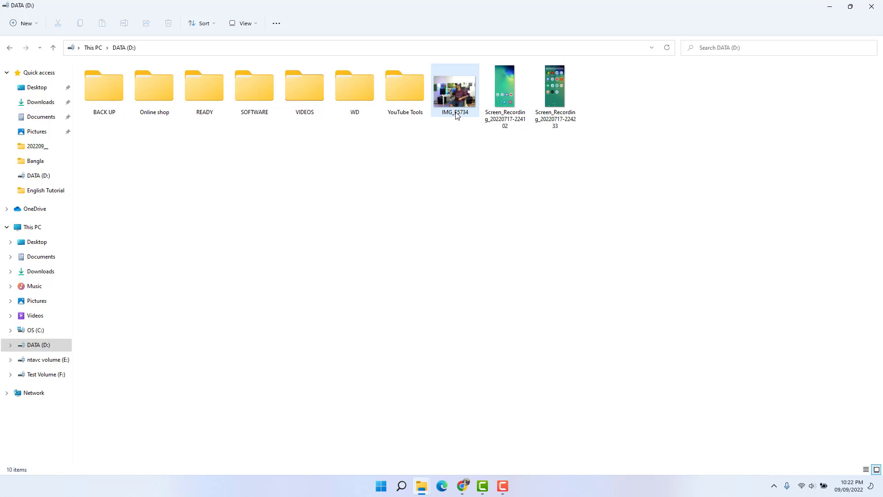
mouse_move(464, 107)
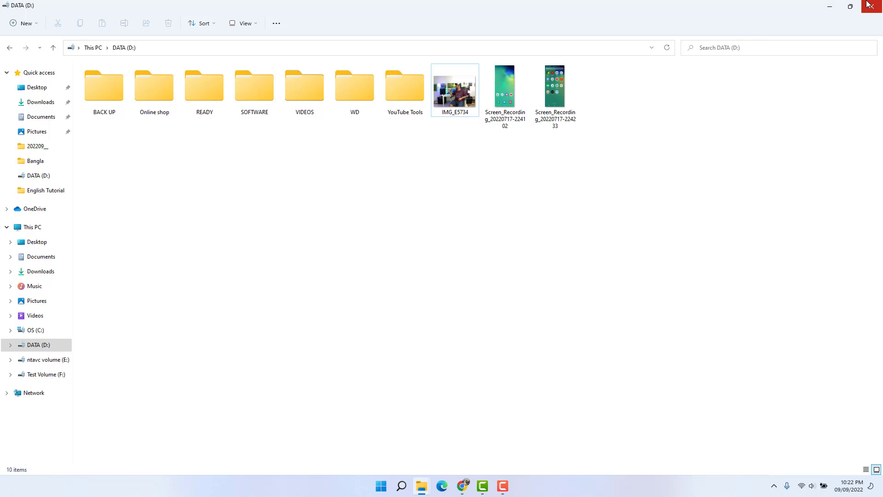
click(875, 6)
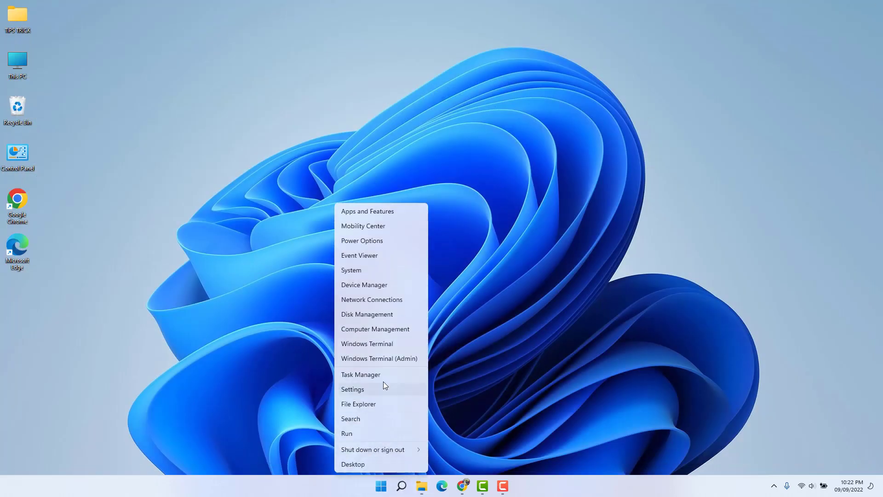
- Go to Settings > Apps > Default apps and move down the installed app list toward Photos
click(353, 390)
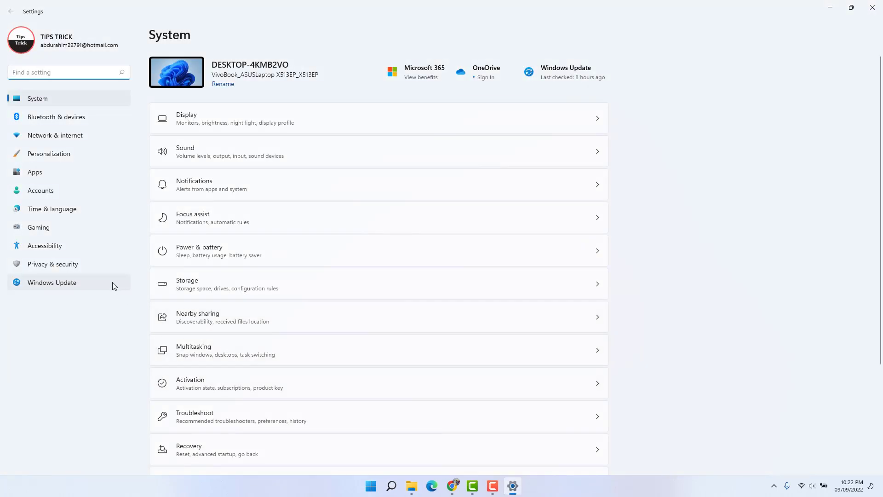
click(35, 172)
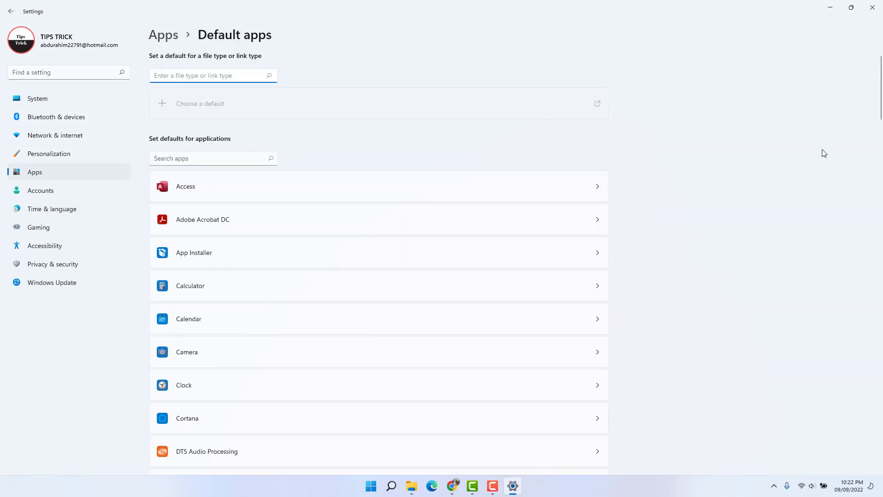
scroll(down, 3)
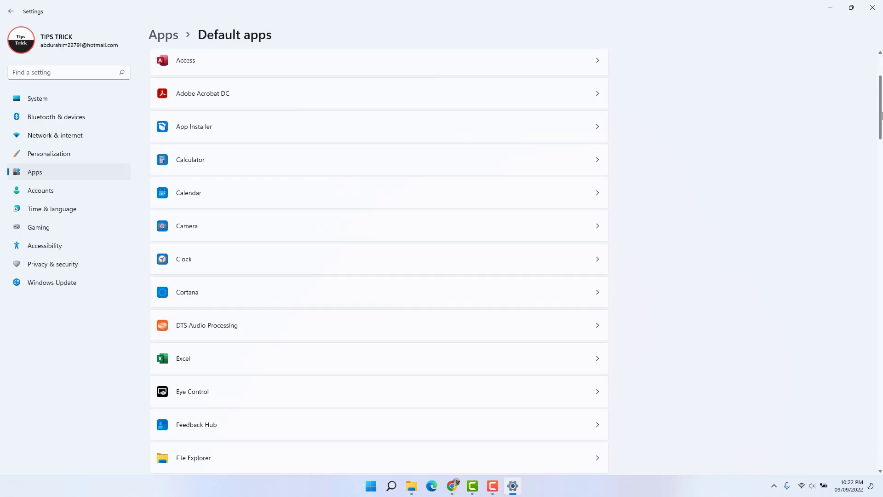
scroll(down, 3)
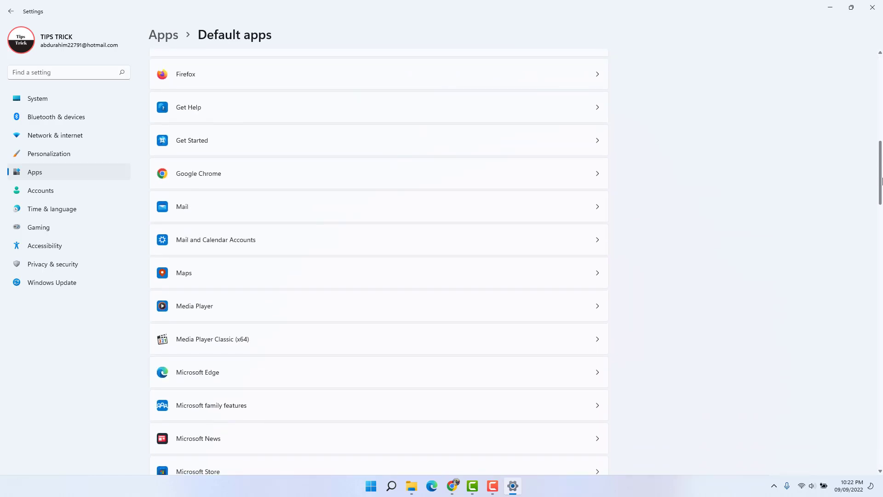
scroll(down, 3)
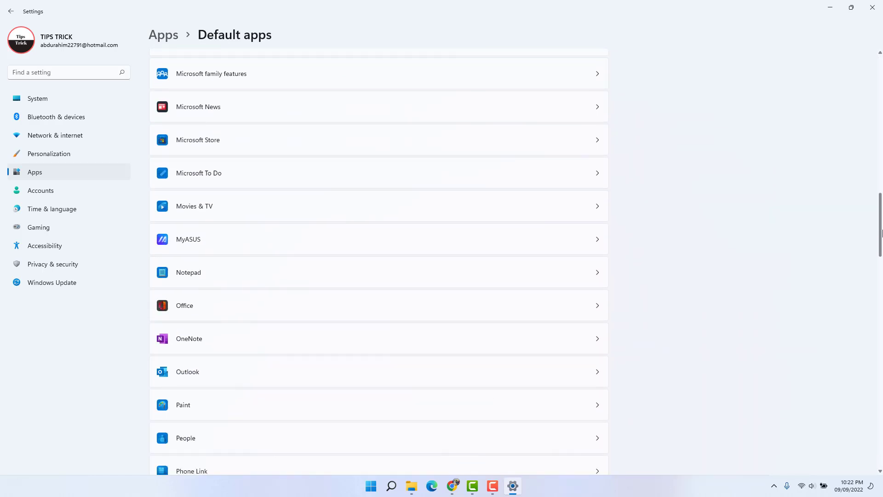
scroll(down, 3)
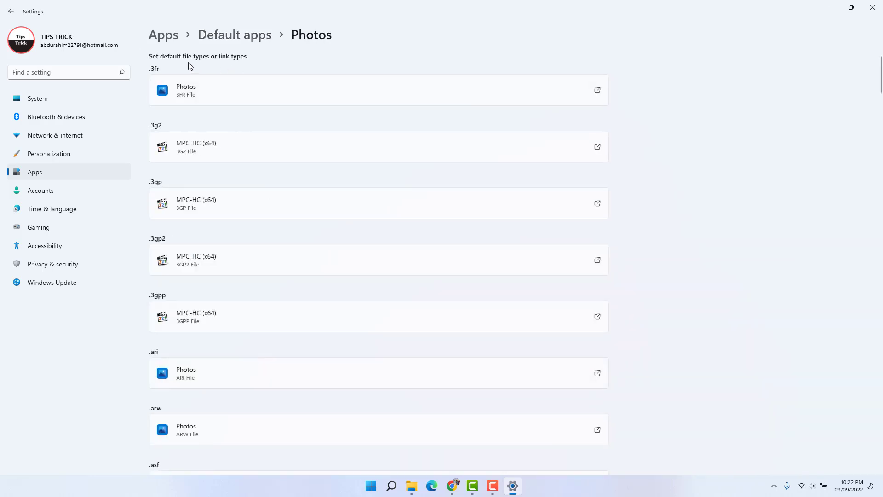
mouse_move(174, 60)
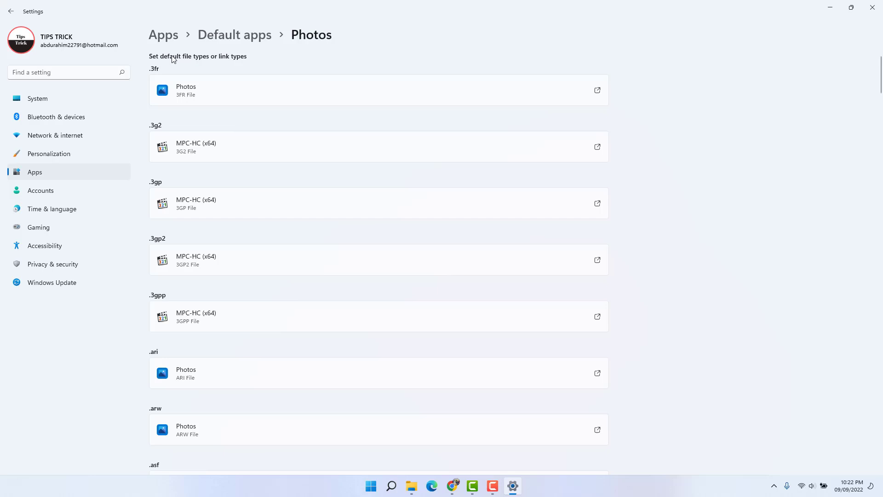
mouse_move(165, 129)
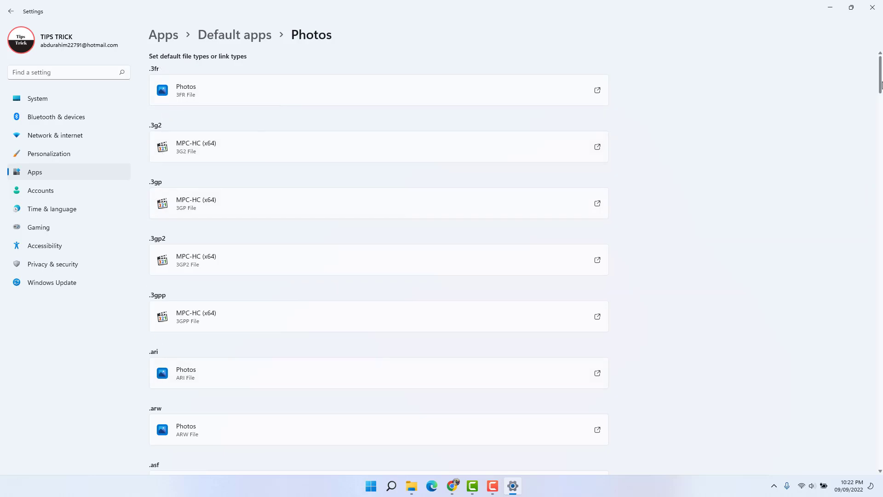
- Scroll the Photos file type list until the .jpeg and .jpg rows (defaulting to Paint) appear
scroll(down, 3)
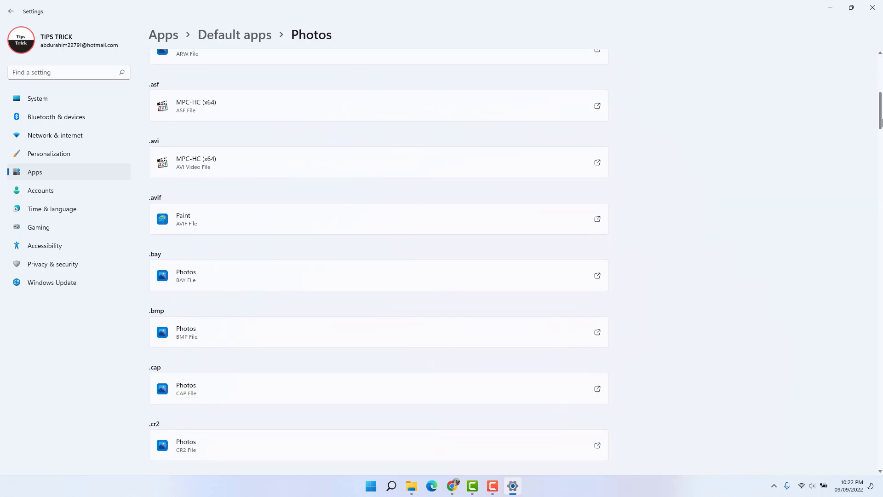
scroll(down, 3)
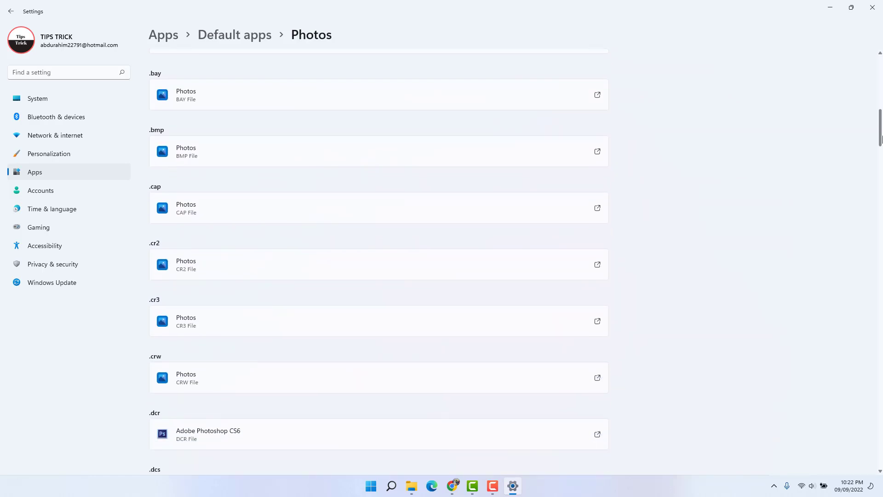
scroll(down, 3)
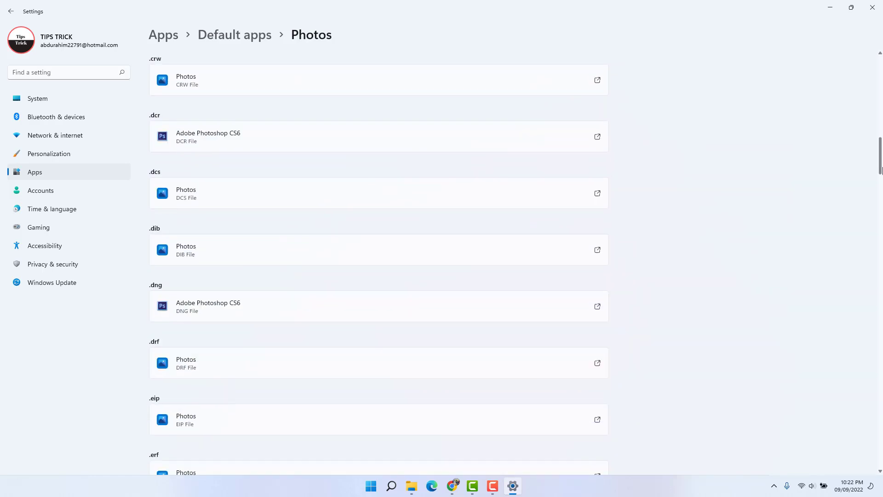
scroll(down, 3)
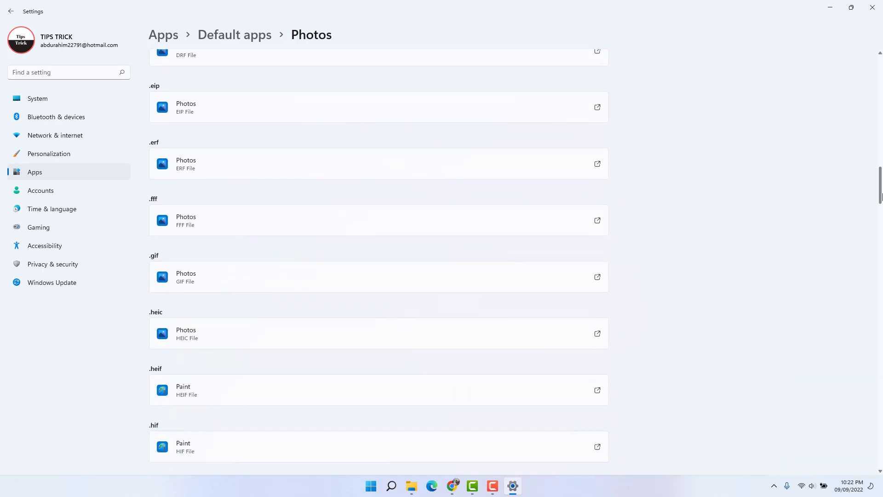
scroll(down, 3)
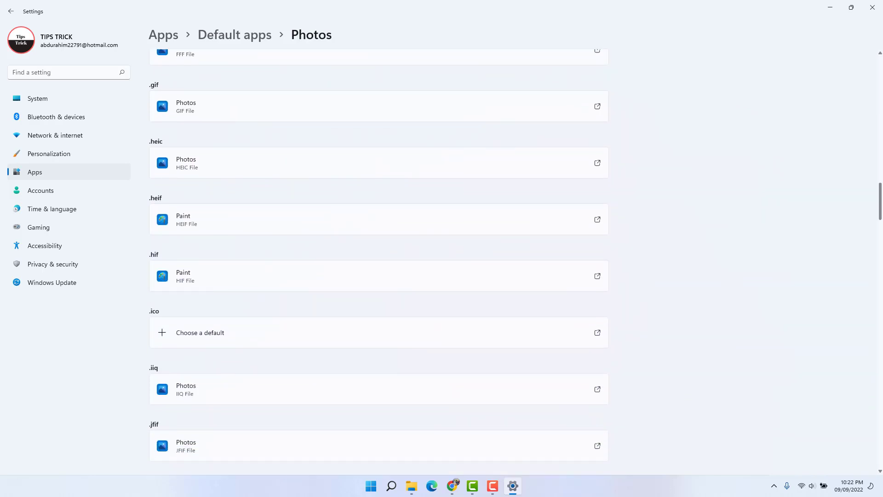
scroll(down, 3)
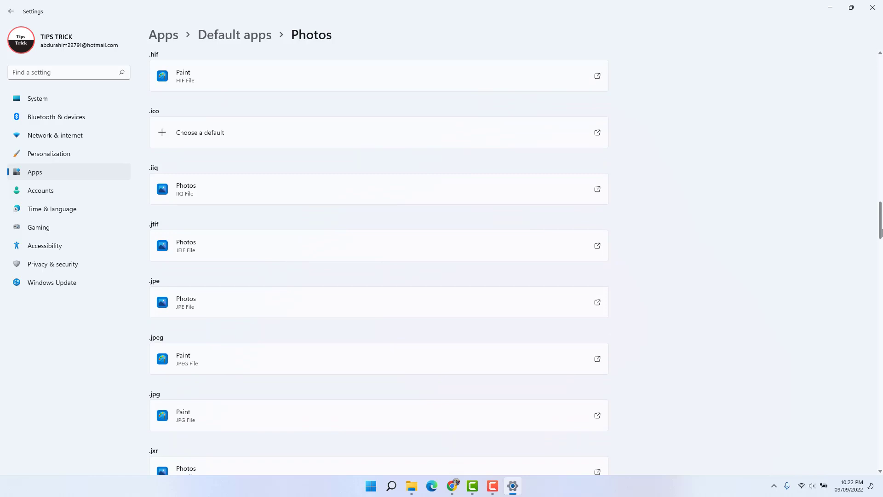
scroll(down, 3)
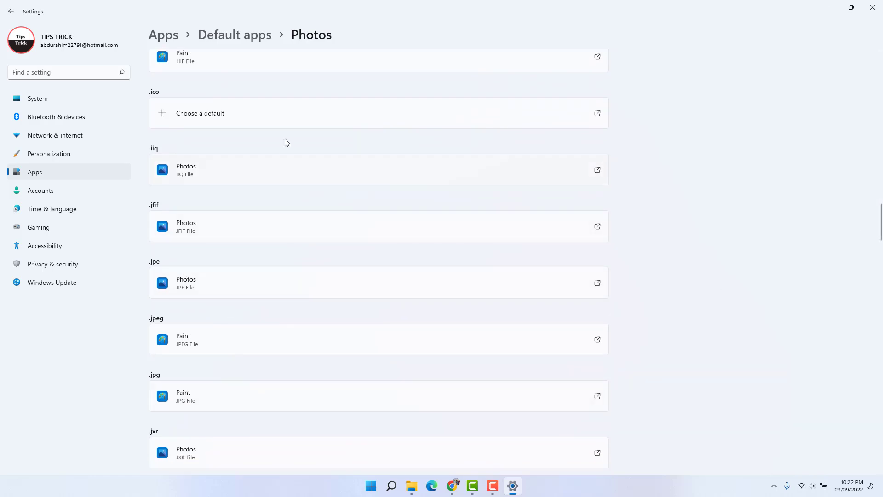
mouse_move(147, 275)
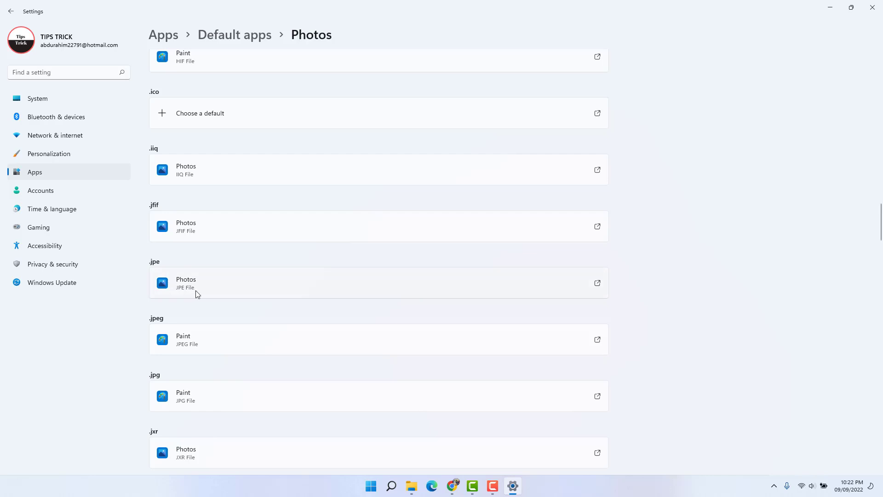
mouse_move(192, 296)
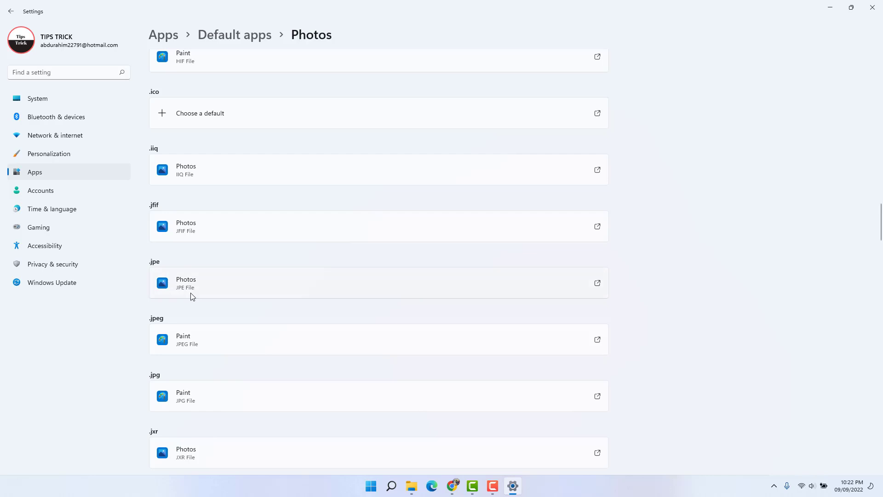
mouse_move(150, 328)
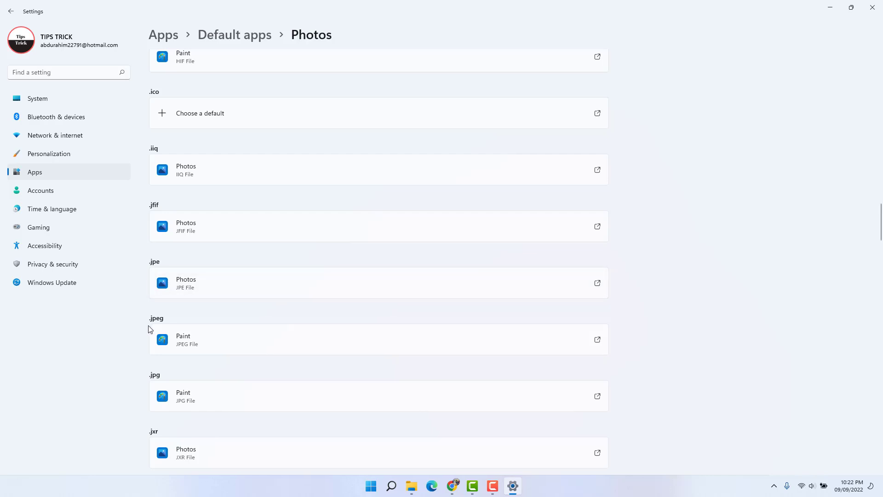
mouse_move(207, 331)
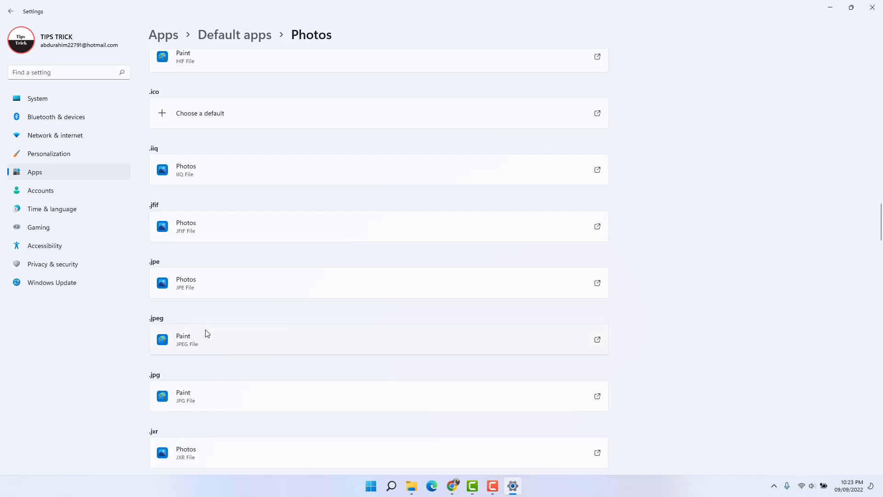
mouse_move(207, 343)
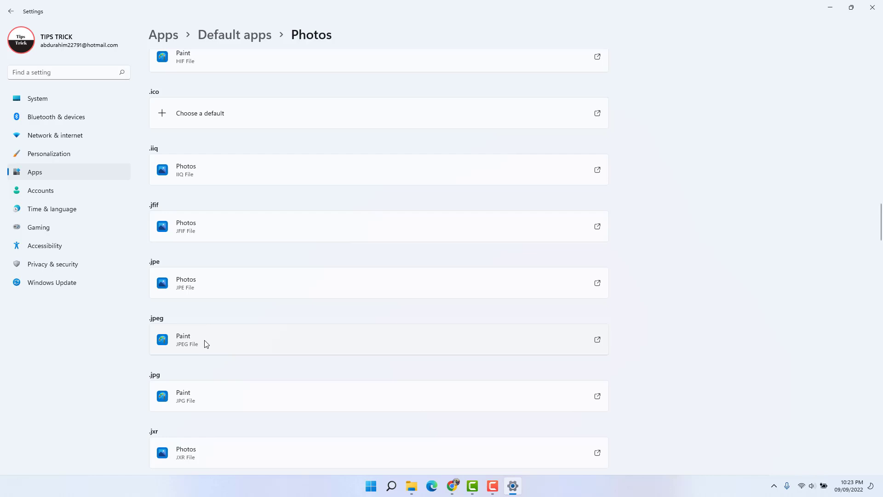
- Set Photos as the default app for .jpeg and .jpg files, replacing Paint
click(201, 340)
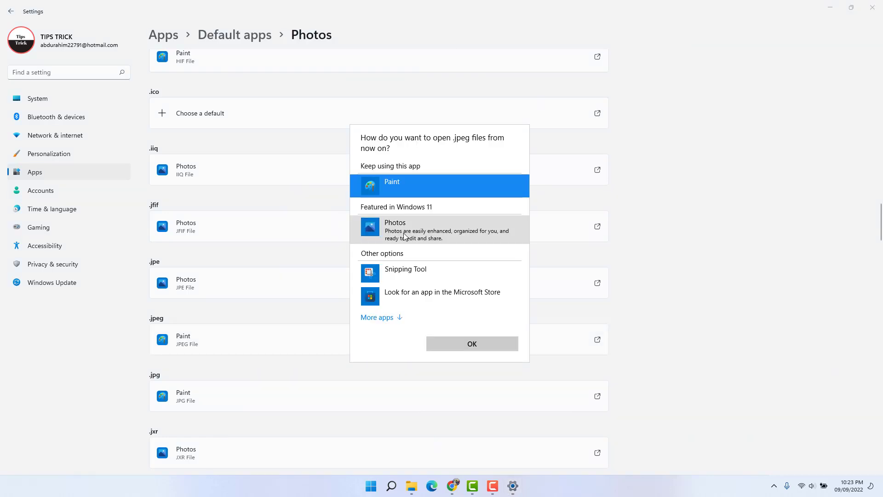
click(440, 229)
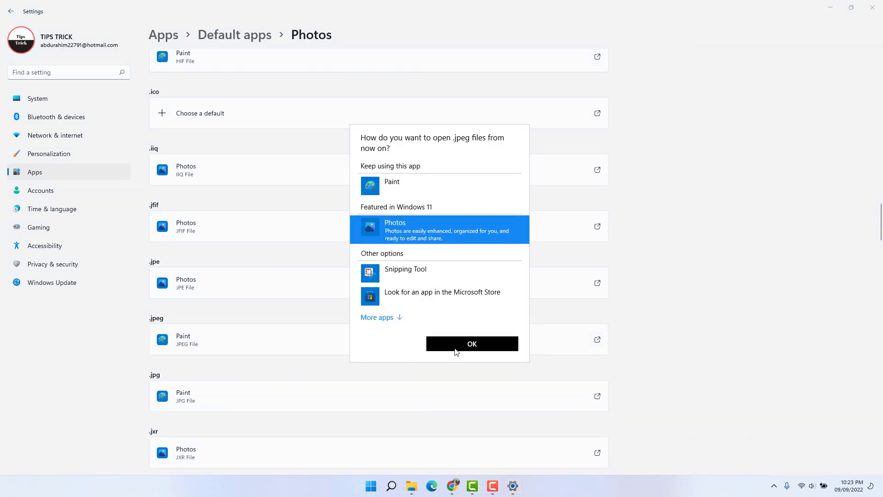
click(472, 344)
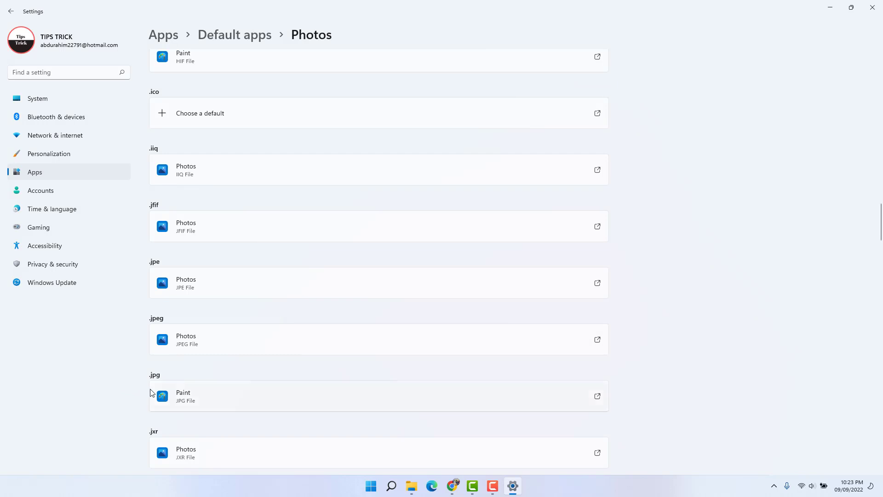
mouse_move(200, 398)
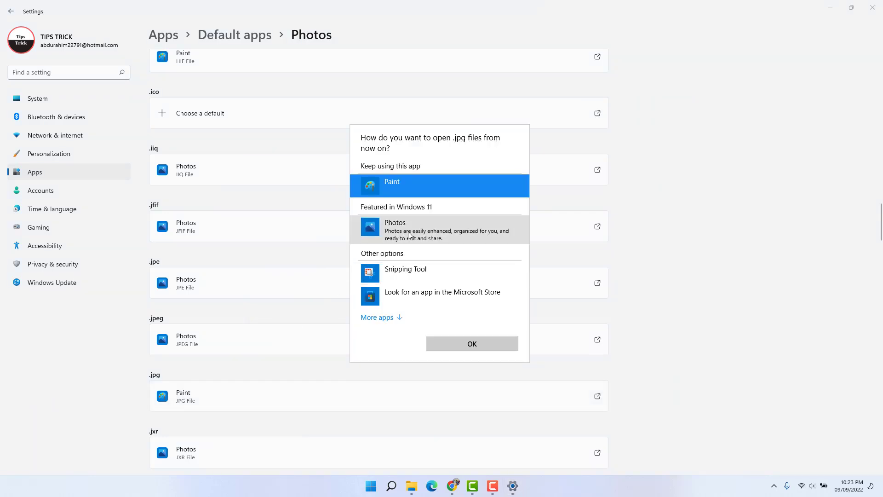
click(472, 343)
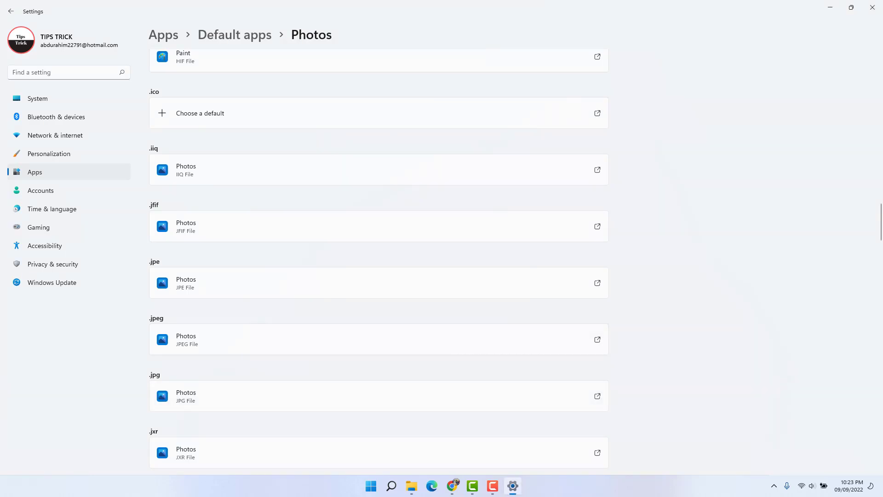
mouse_move(430, 178)
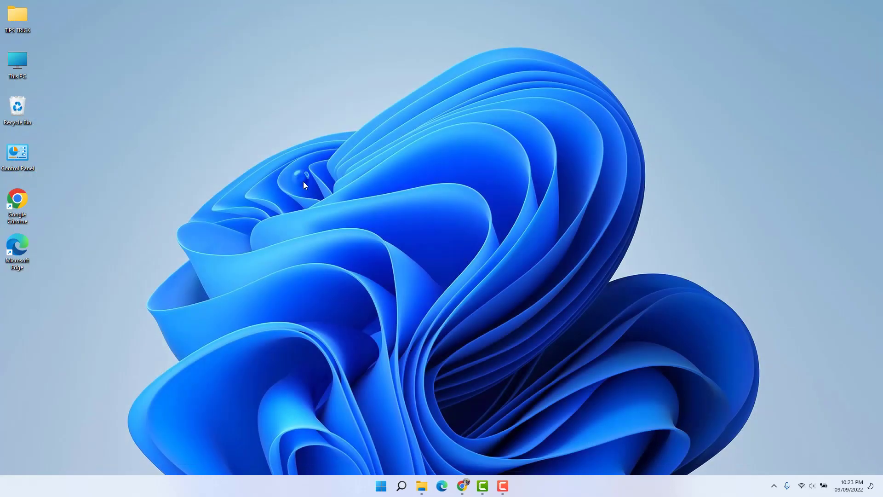
mouse_move(338, 226)
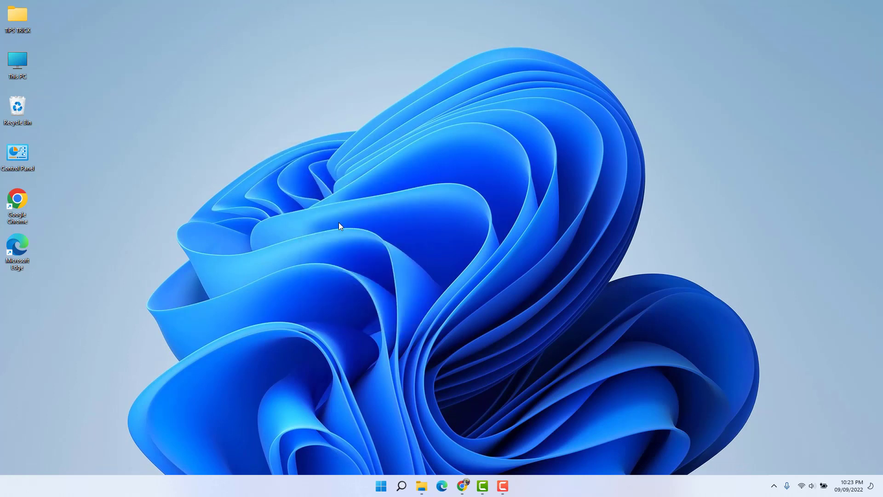
mouse_move(339, 233)
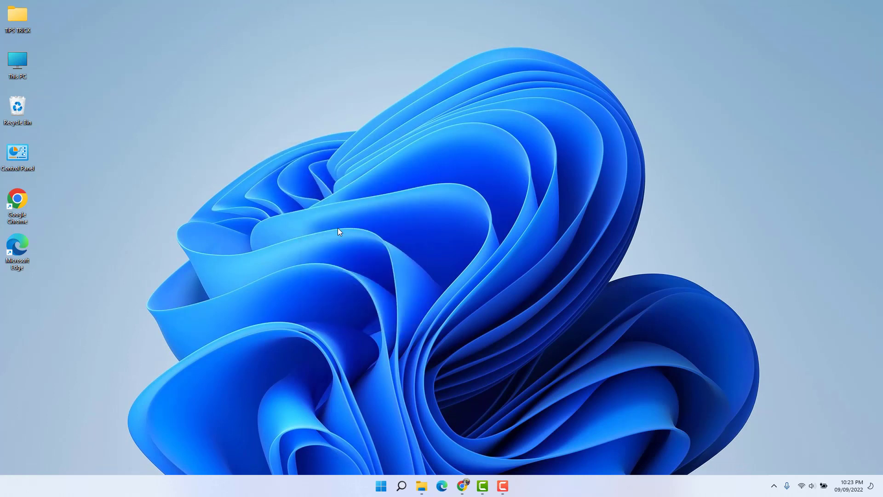